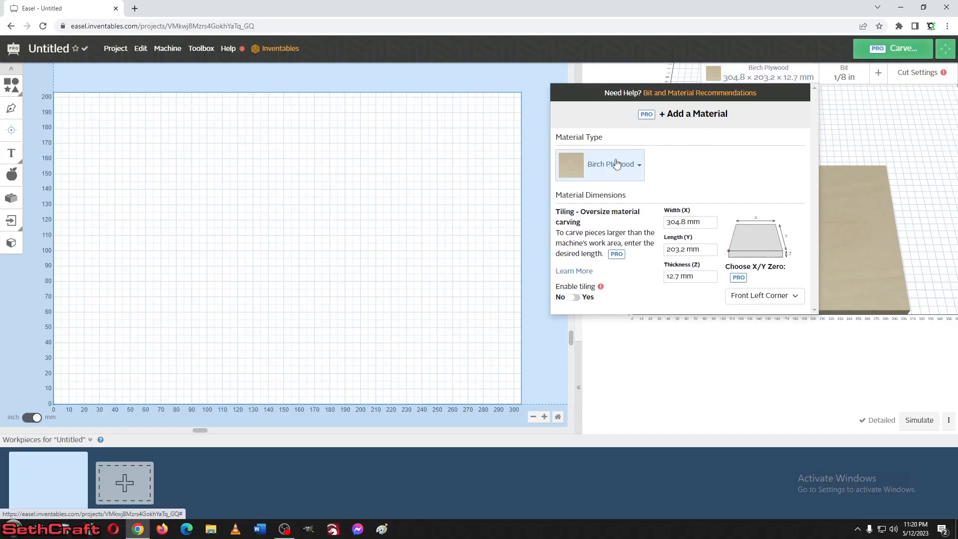
Step: Choose Aluminum as the material type for the workpiece
click(611, 164)
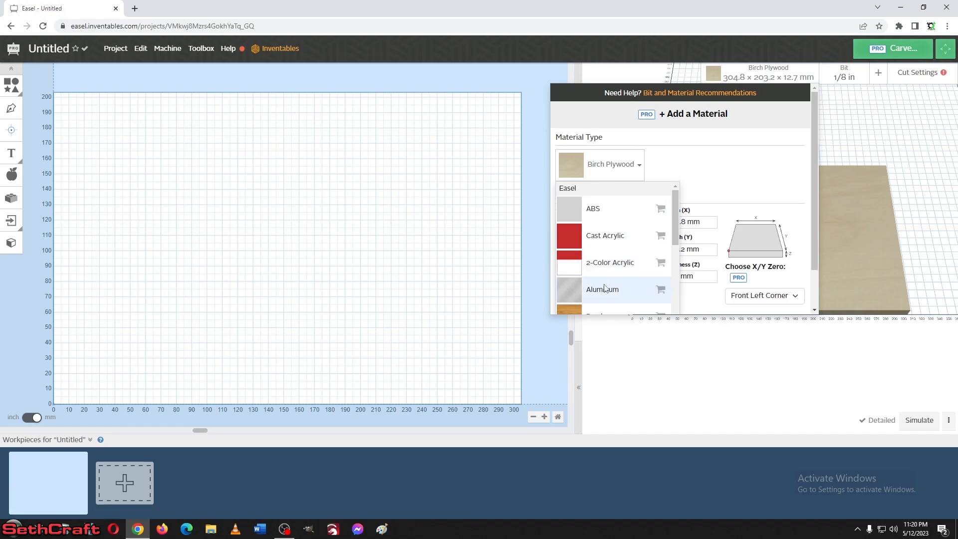
click(602, 289)
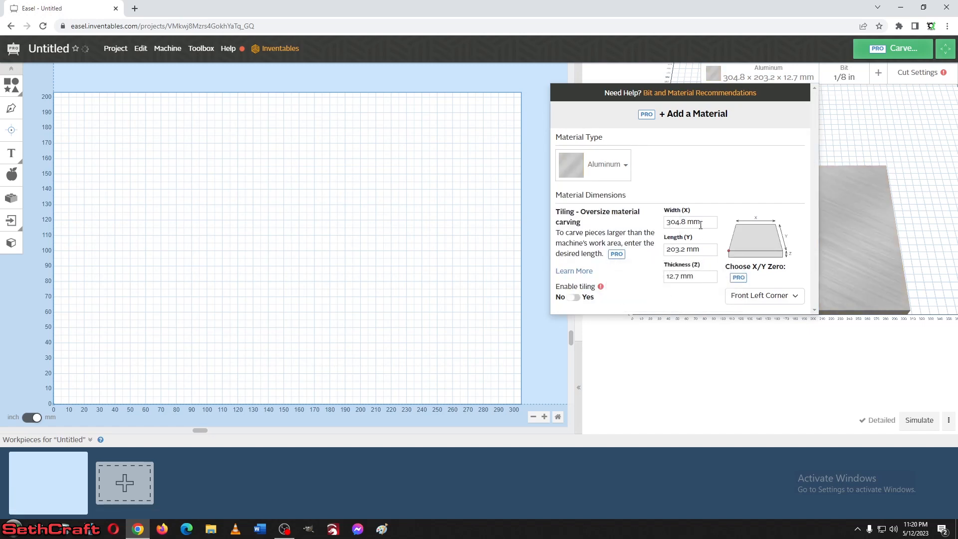
Step: Size the aluminum workpiece to 100 mm wide, 25 mm long and 3 mm thick
click(690, 221)
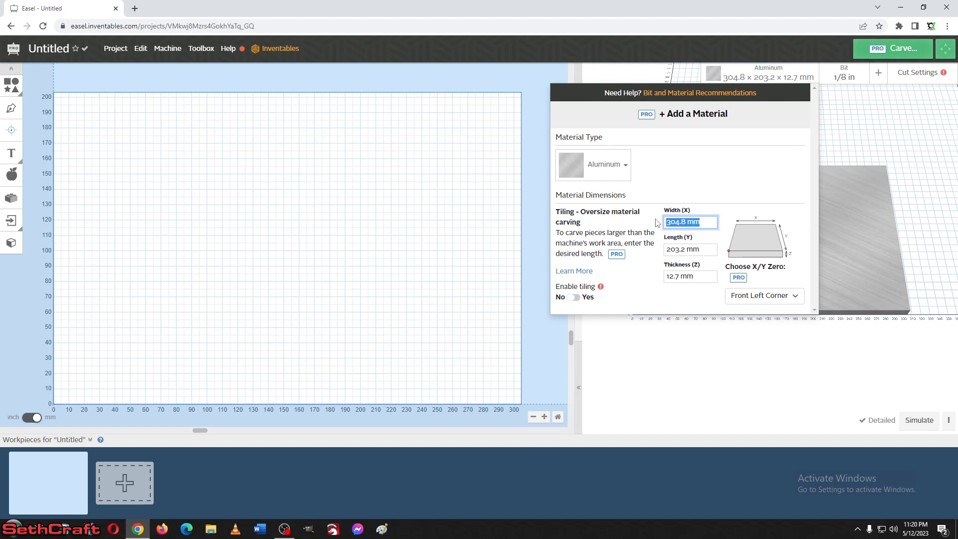
text(25 mm)
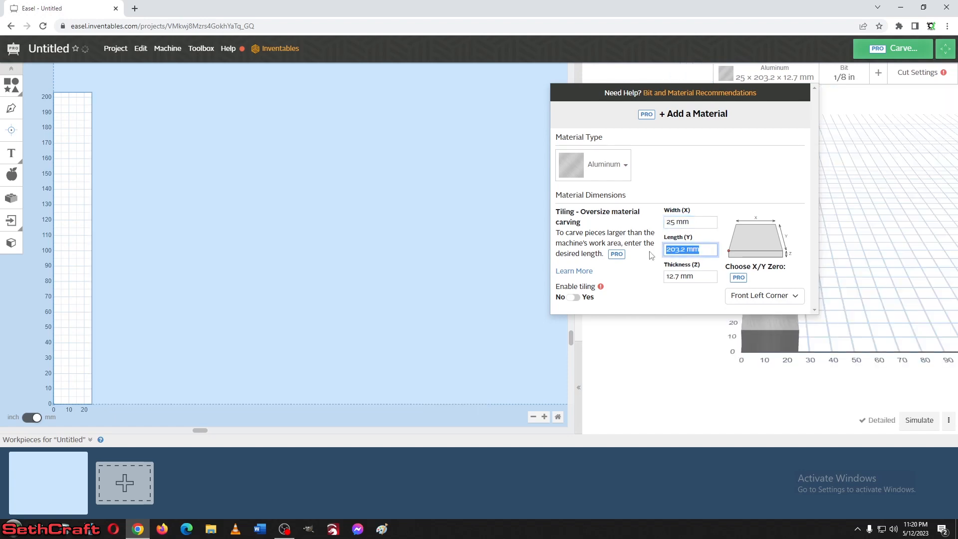
text(100)
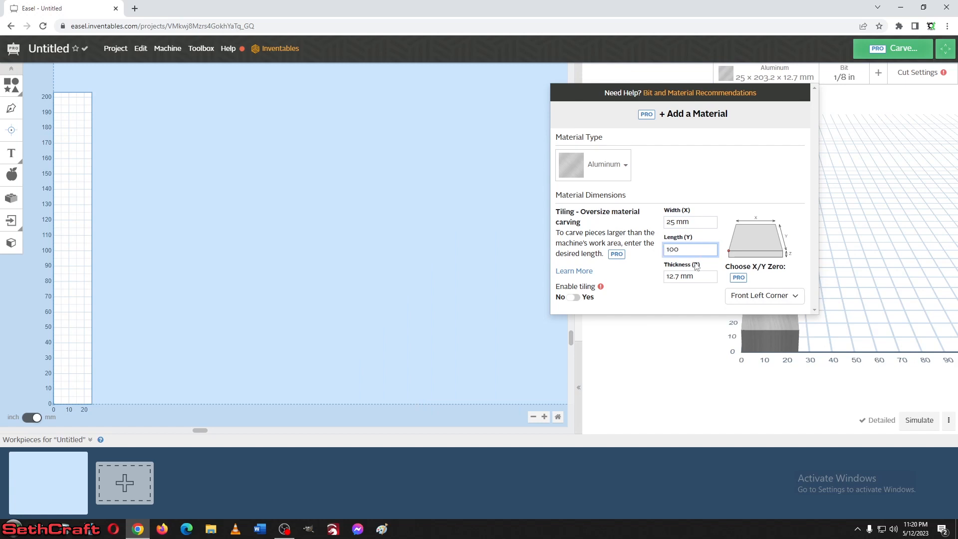
click(690, 277)
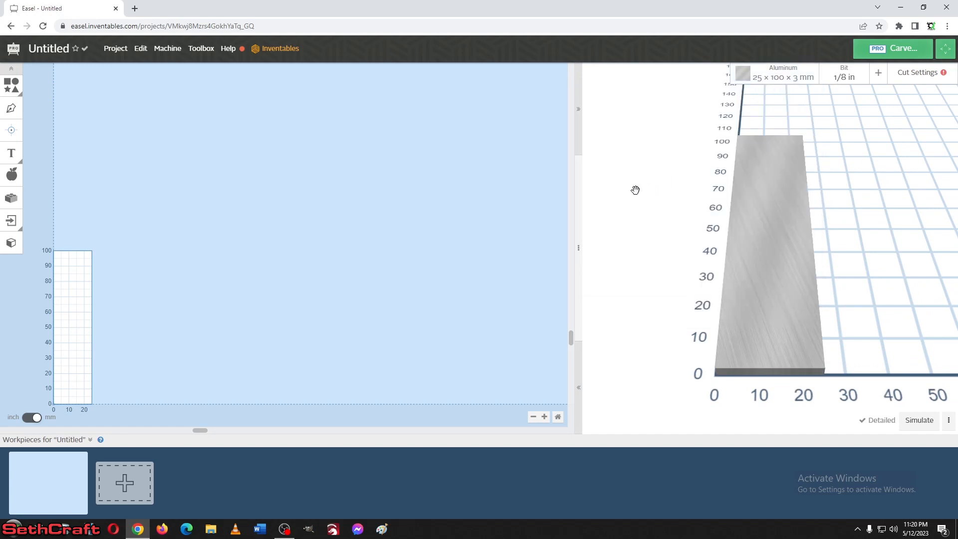
mouse_move(604, 194)
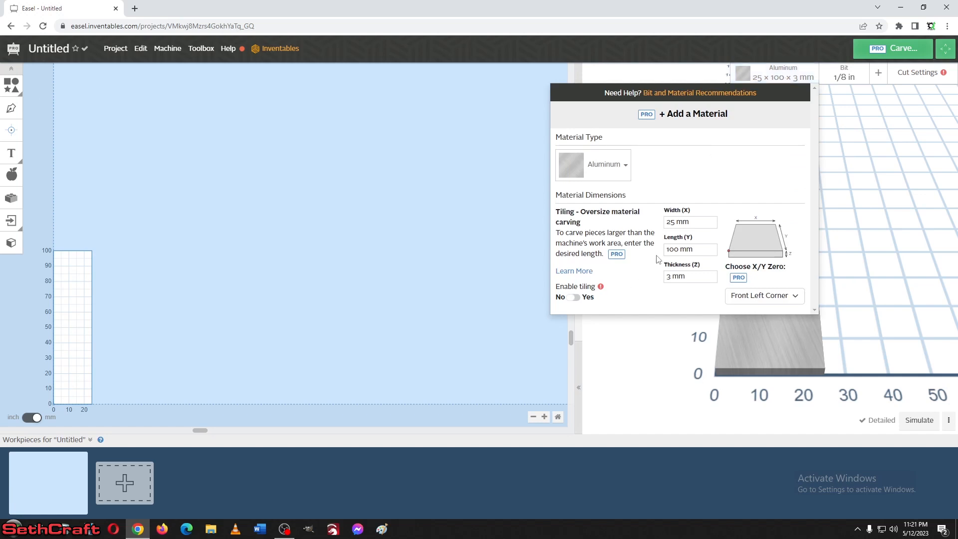
click(691, 250)
text(25)
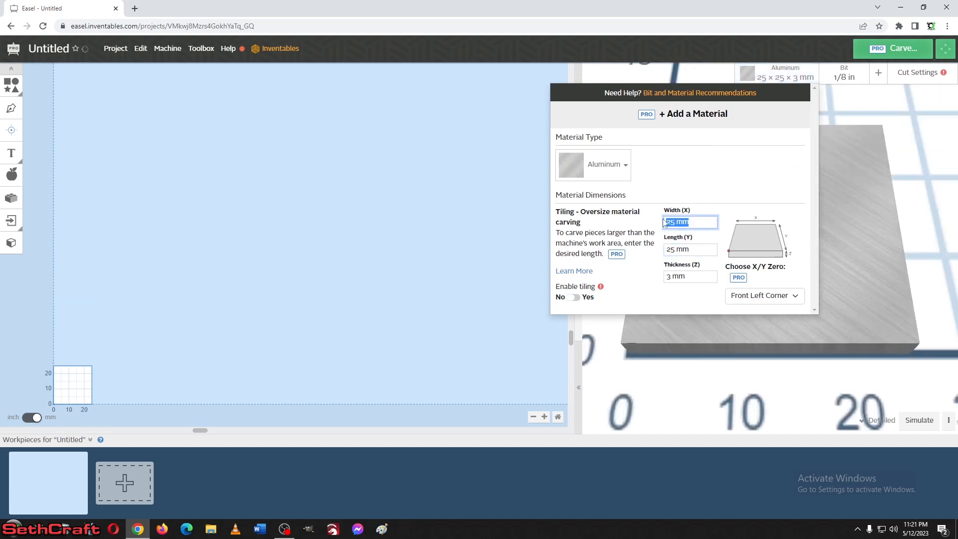
text(100)
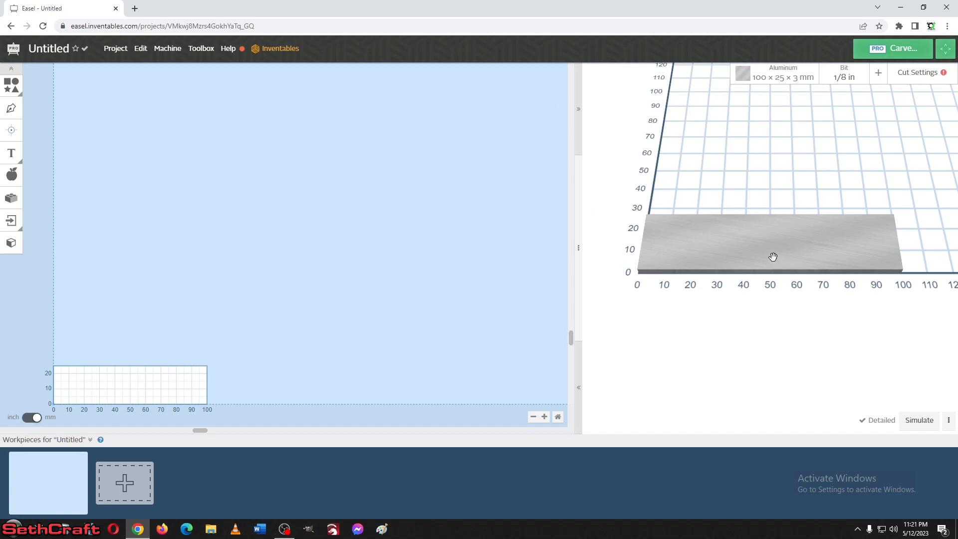
mouse_move(112, 396)
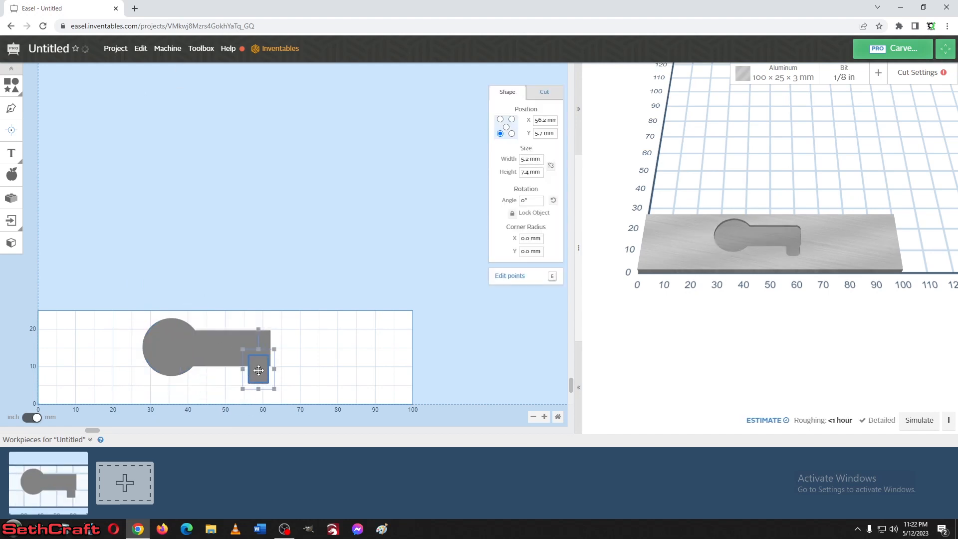
Step: Deselect the notch rectangle, leaving the finished key shape on the bar
click(543, 92)
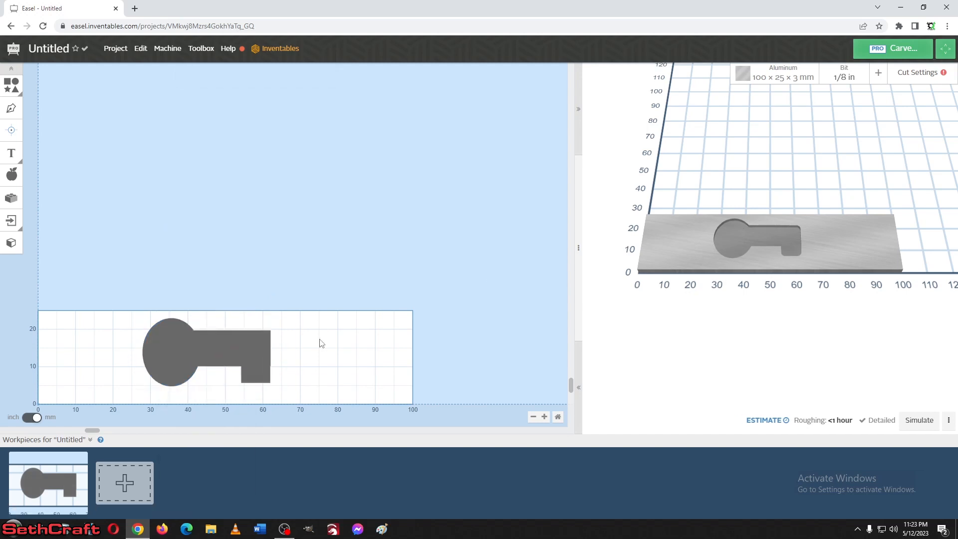
mouse_move(170, 337)
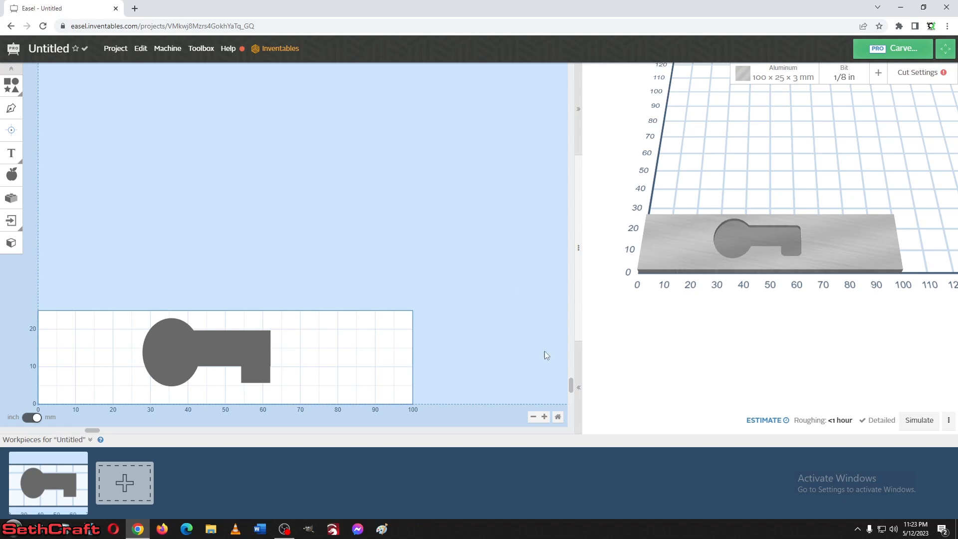
click(206, 354)
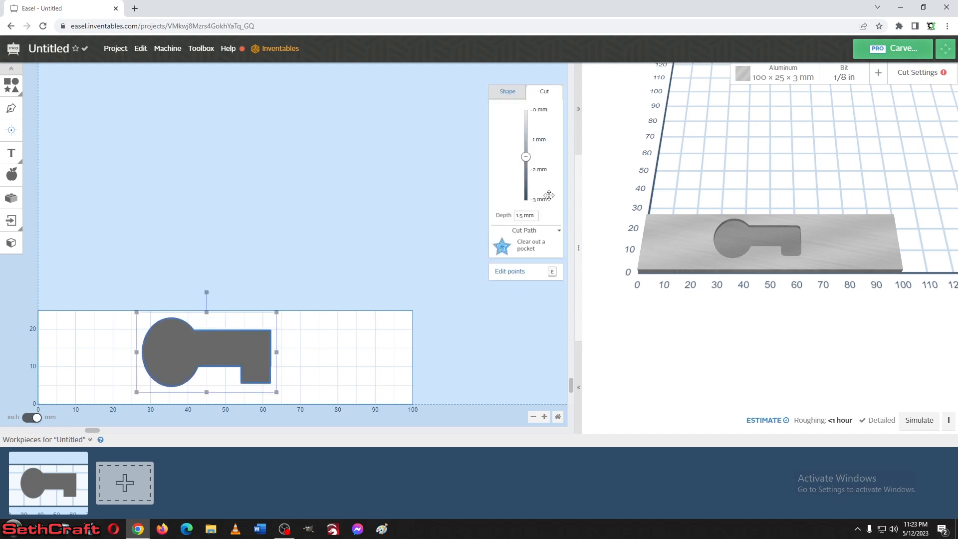
drag(526, 157, 526, 170)
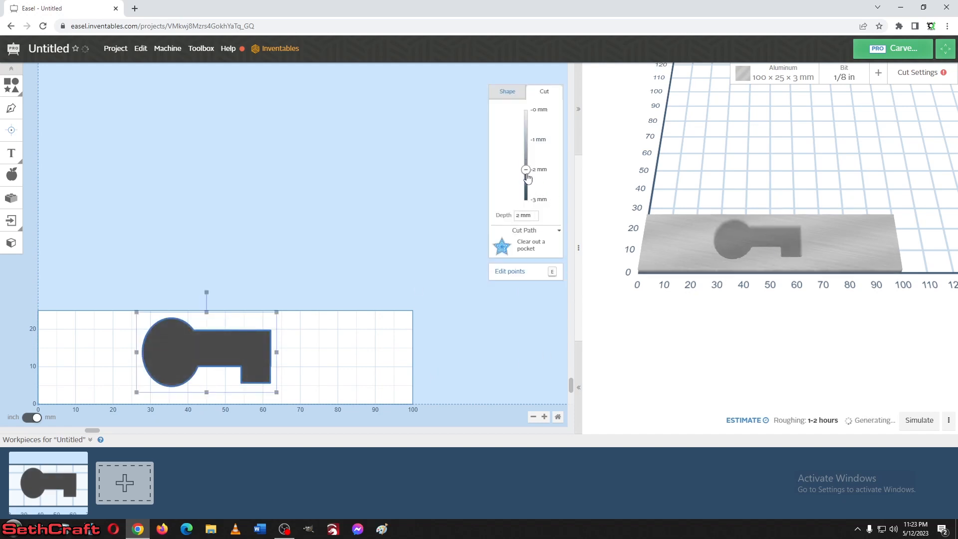
click(356, 345)
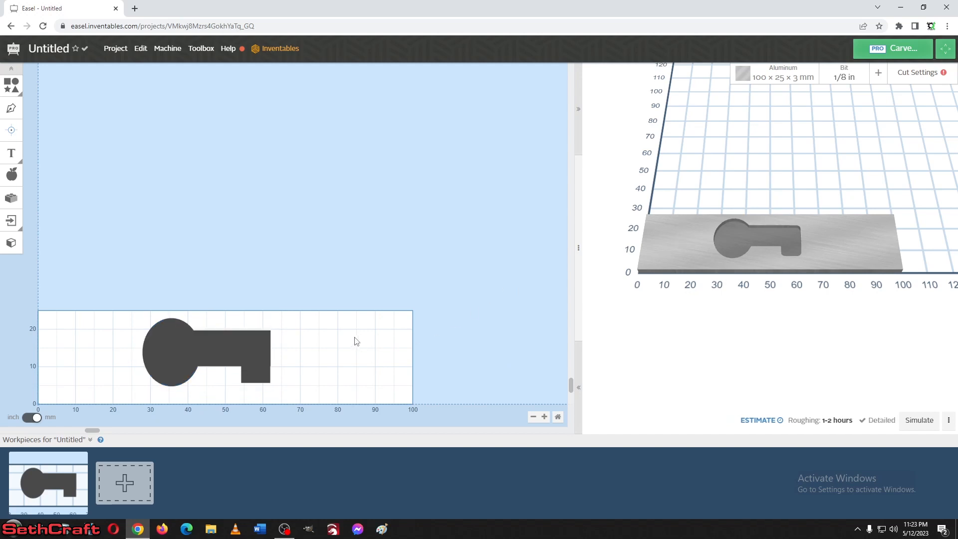
mouse_move(793, 232)
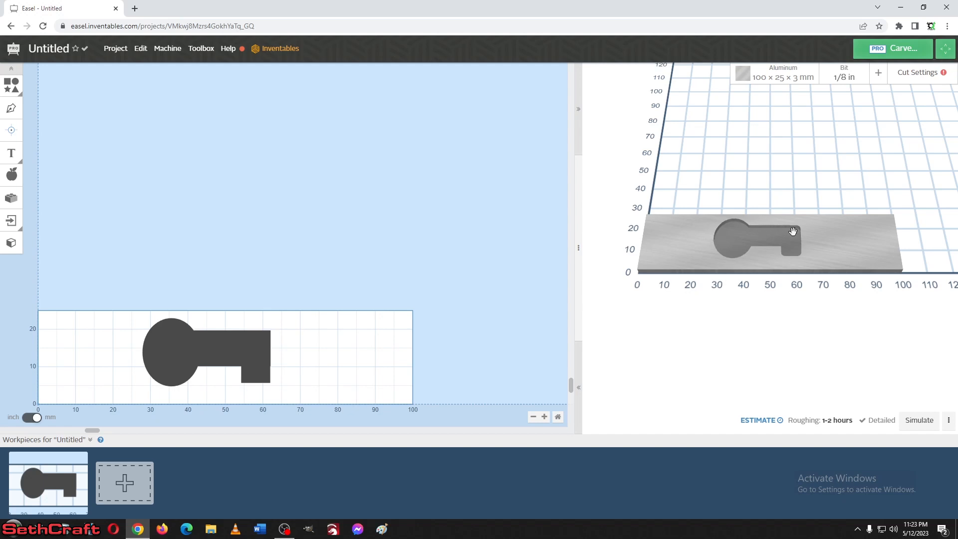
mouse_move(752, 244)
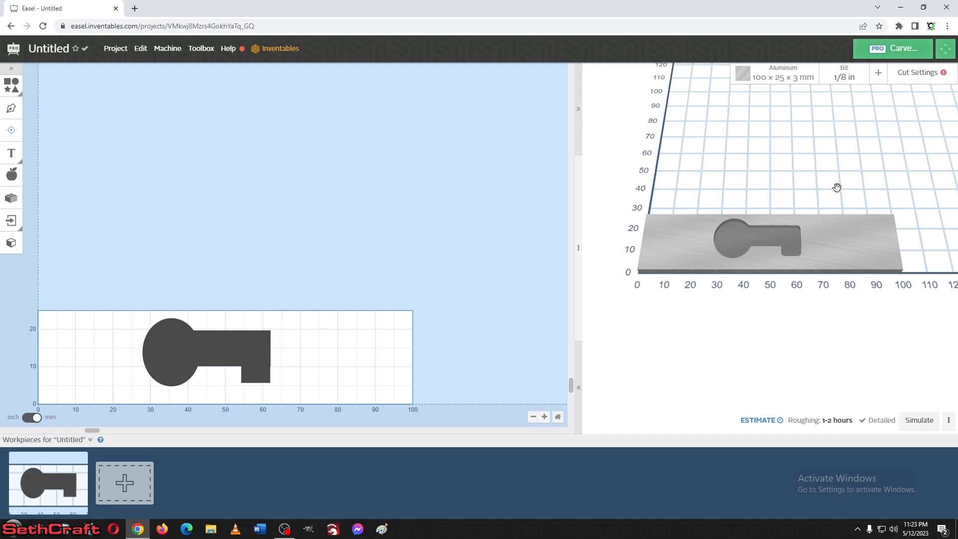
mouse_move(845, 79)
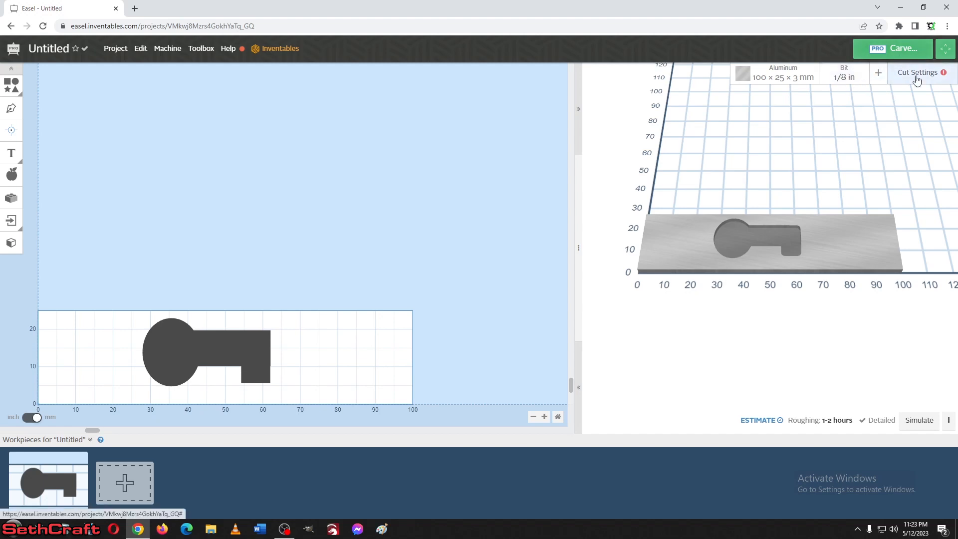
click(916, 72)
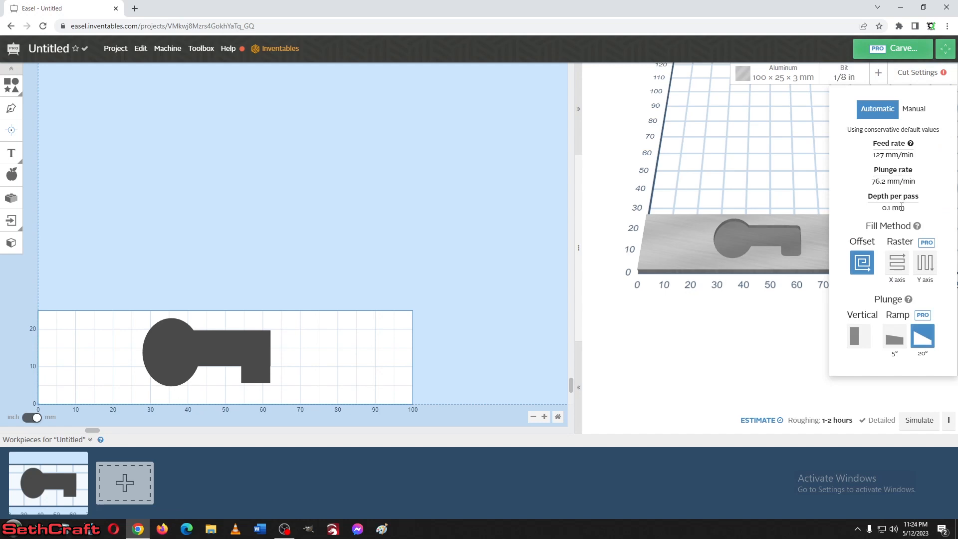
mouse_move(741, 232)
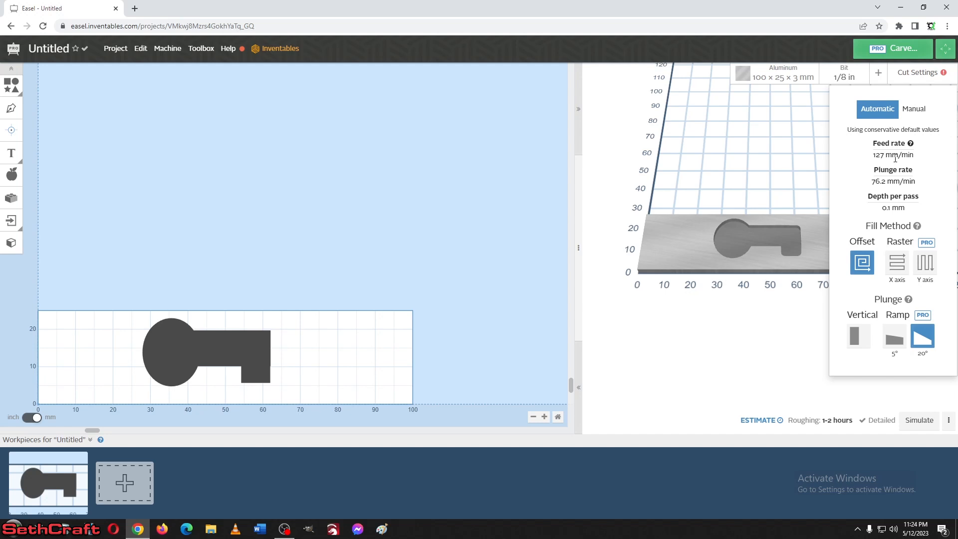
mouse_move(894, 159)
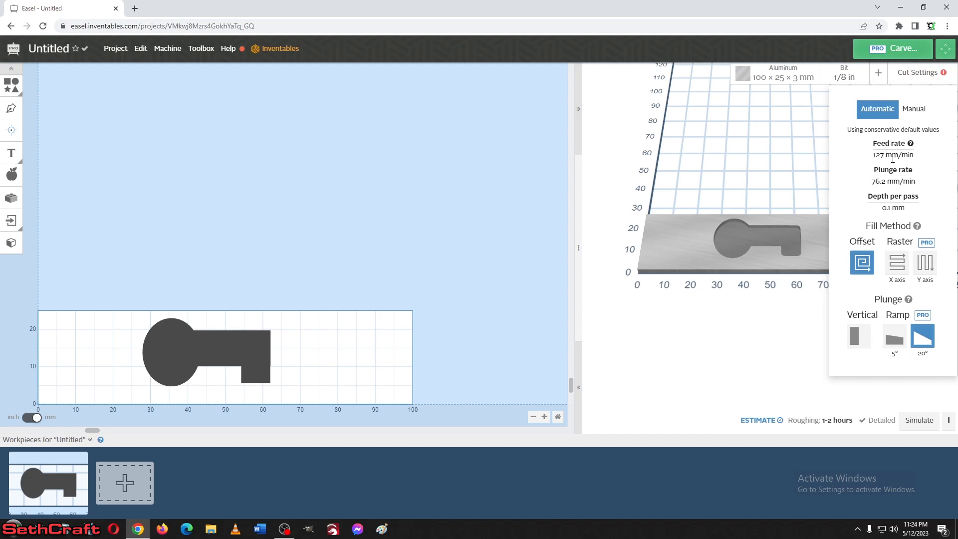
mouse_move(897, 177)
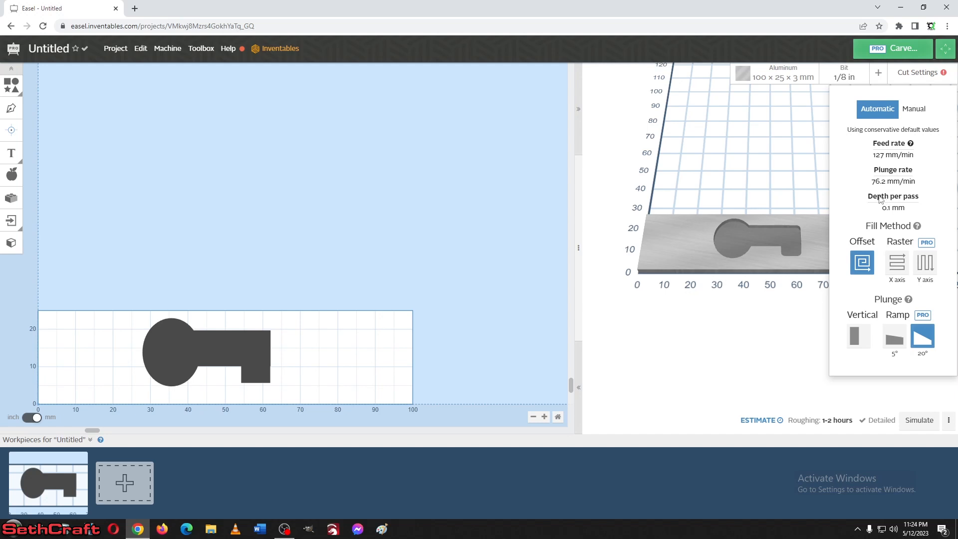
mouse_move(875, 241)
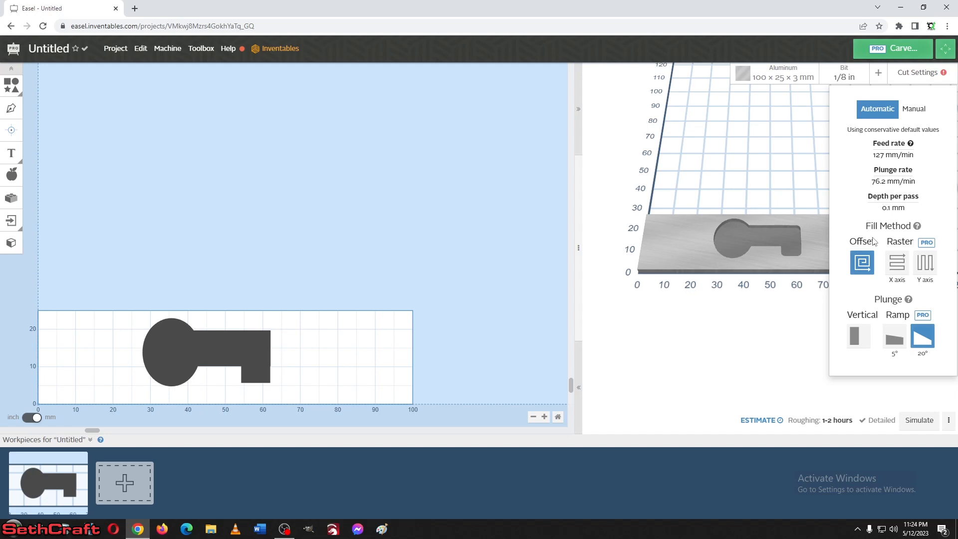
mouse_move(915, 84)
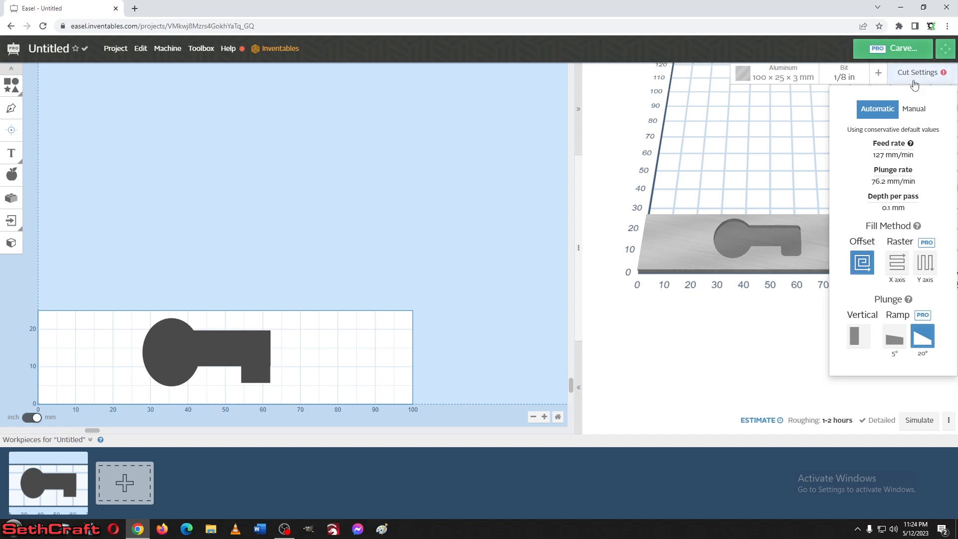
click(917, 72)
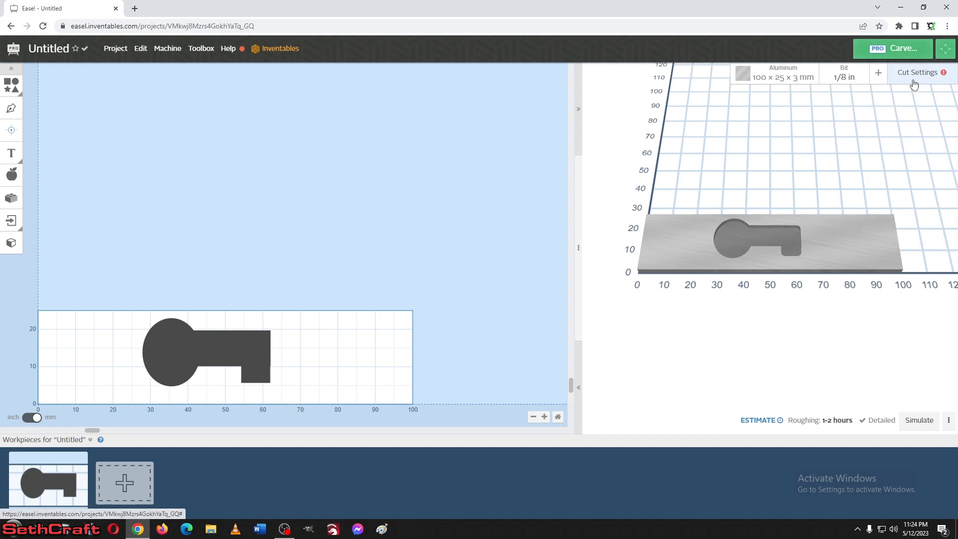
Step: Start the carve wizard and confirm 3.0 mm thickness, clamped material and 1/8 in straight bit
click(903, 48)
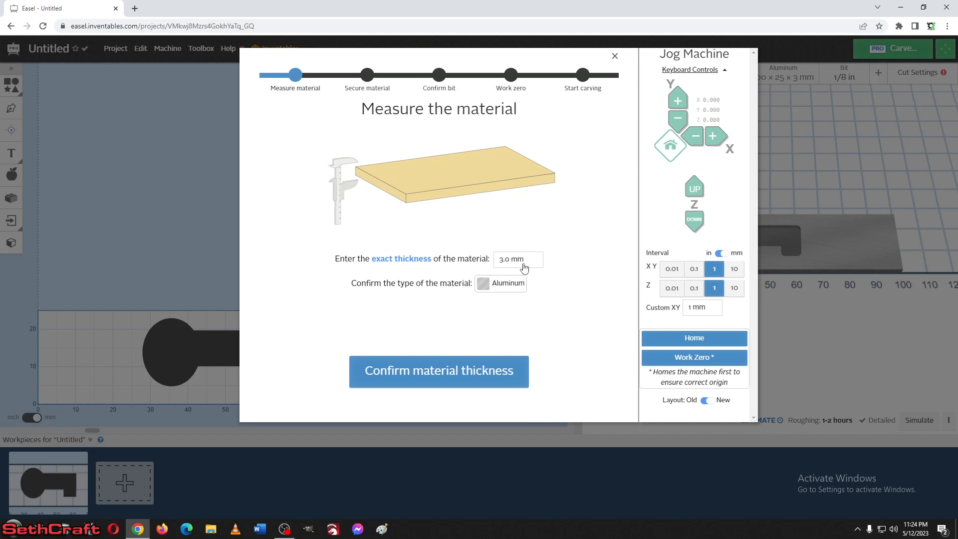
click(438, 370)
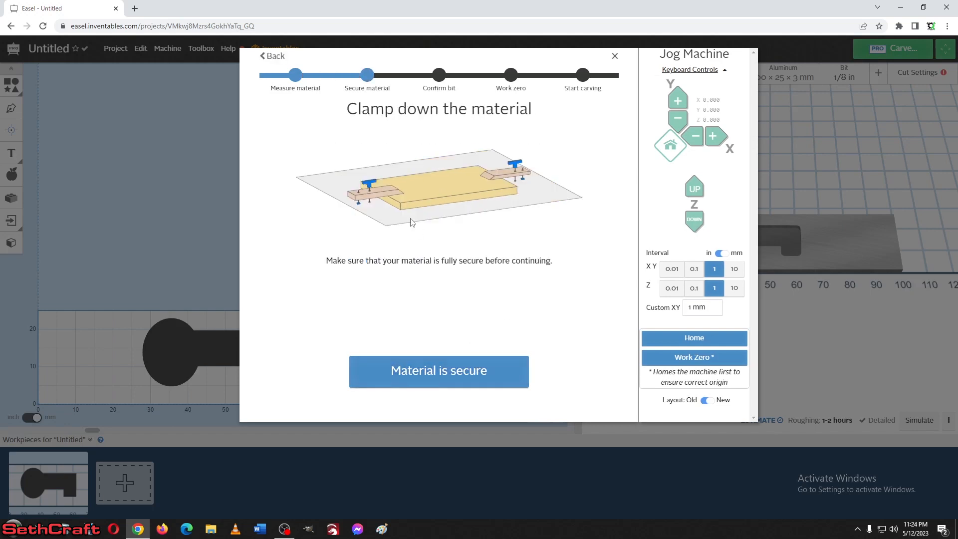
click(438, 372)
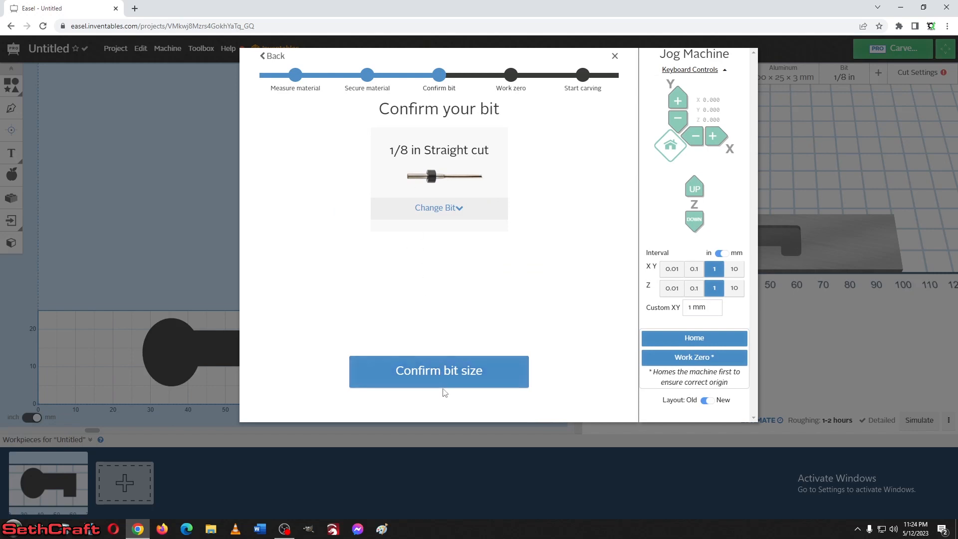
click(439, 372)
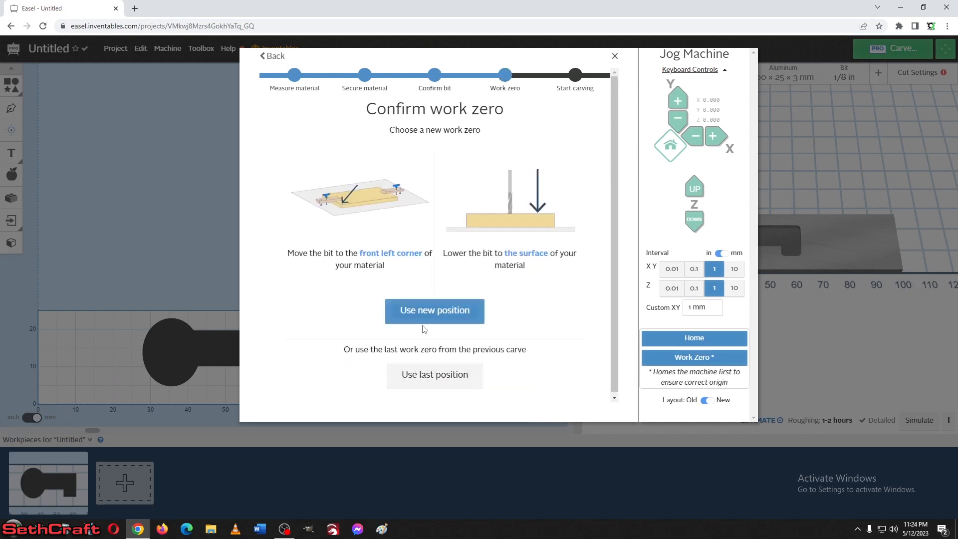
mouse_move(343, 210)
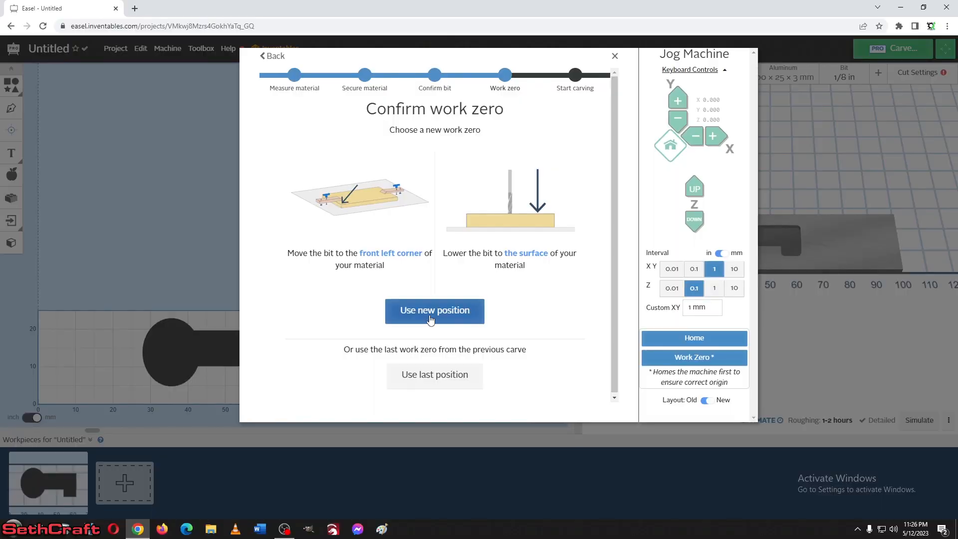
Step: Use the bit's current position as the new work zero
click(434, 309)
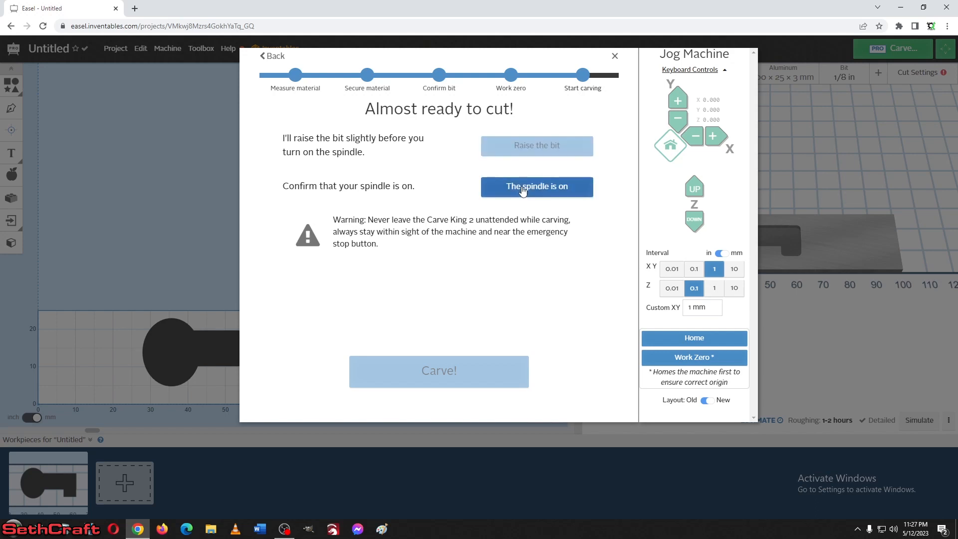
Step: Confirm the spindle is on, enabling the final Carve! button
click(536, 186)
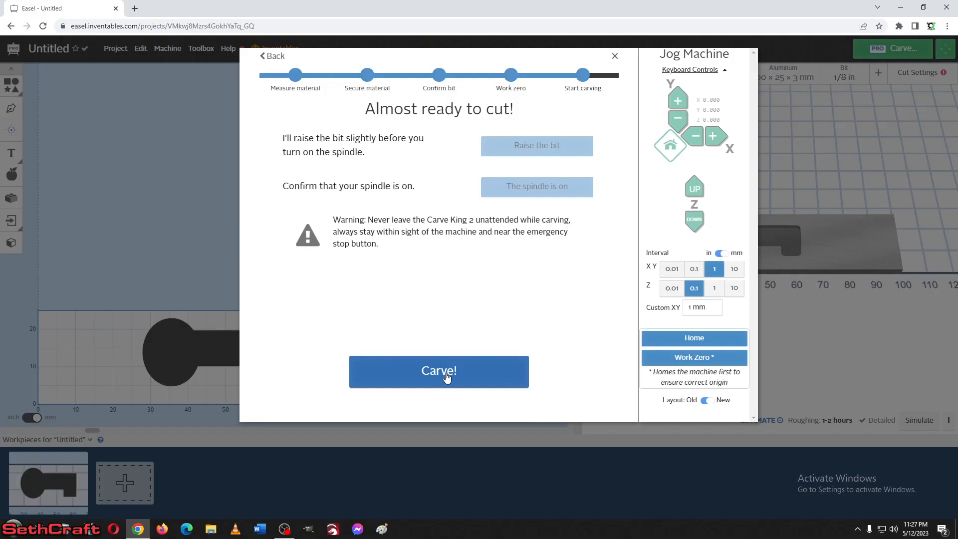